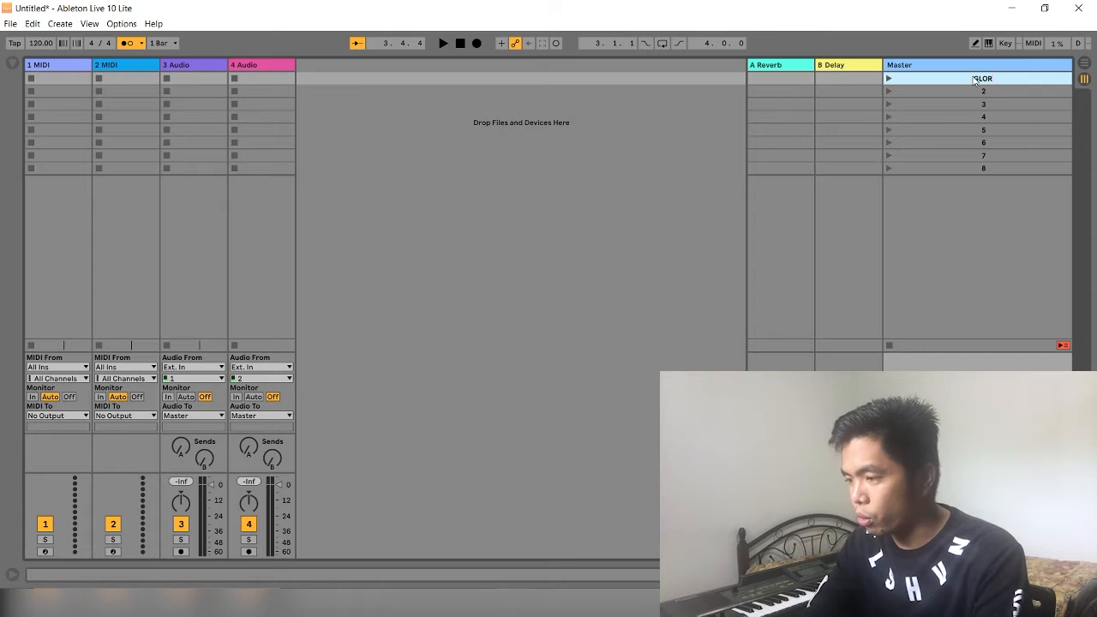
- Type 'GLORIOUS' as the first scene's name and start a 'Passion' search
{"action": "type", "text": "GLORIOUS DAY by"}
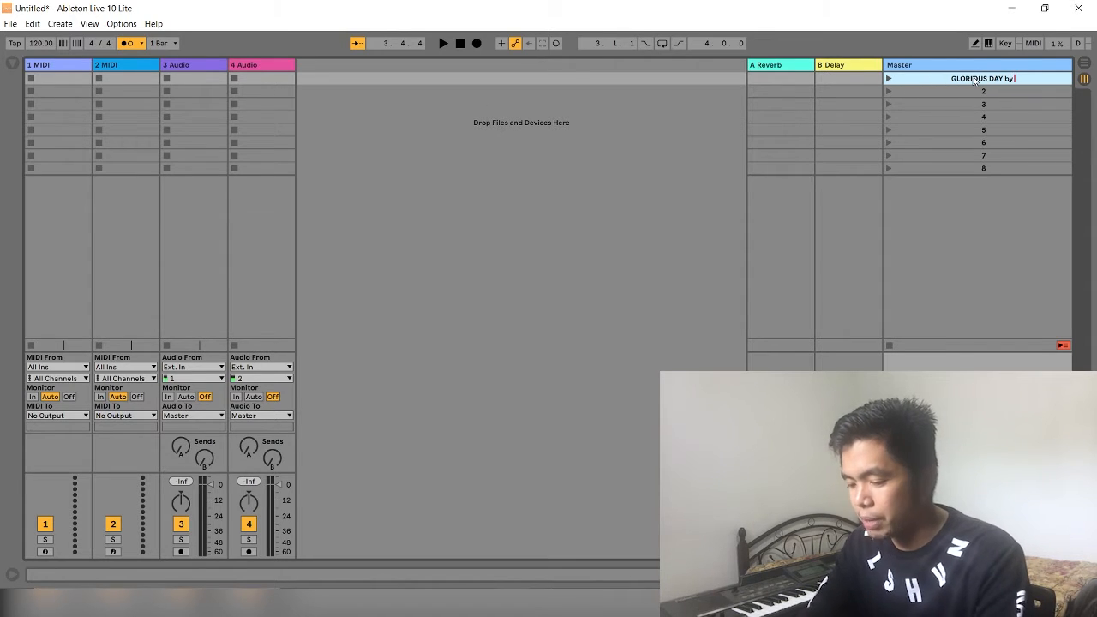
{"action": "type", "text": "Passion"}
{"action": "type", "text": "glorious day multitra"}
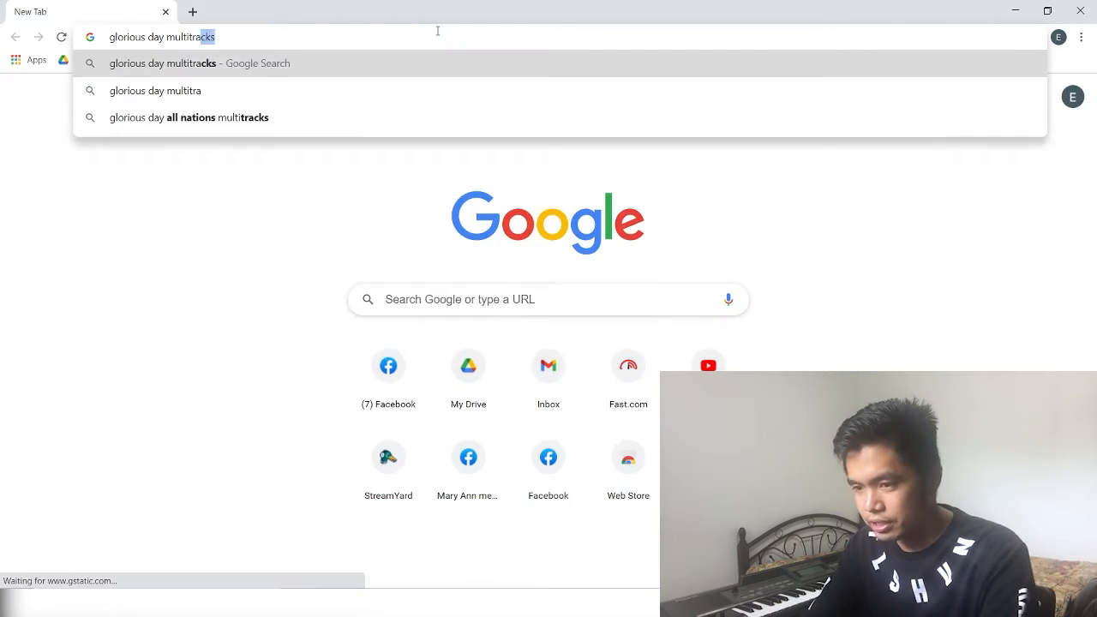
- Search Google for 'glorious day multitracks' to find the song's key and tempo
{"action": "left_click", "coordinate": [161, 63]}
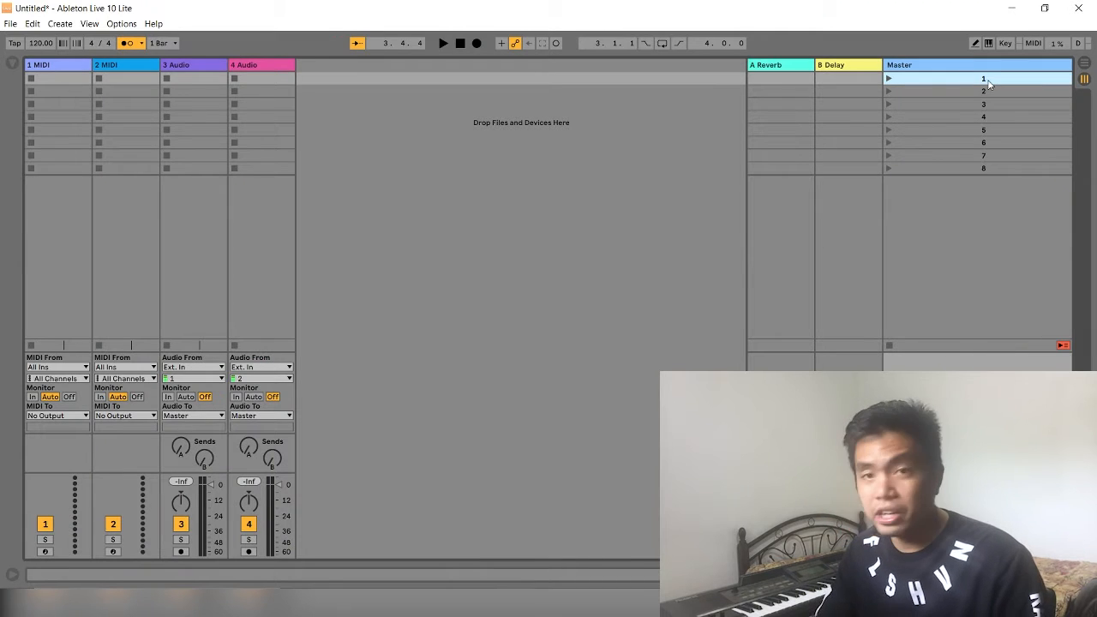
- Rename scene 1 to 'GLORIOUS DAY by Passion D 110bpm'
{"action": "right_click", "coordinate": [983, 78]}
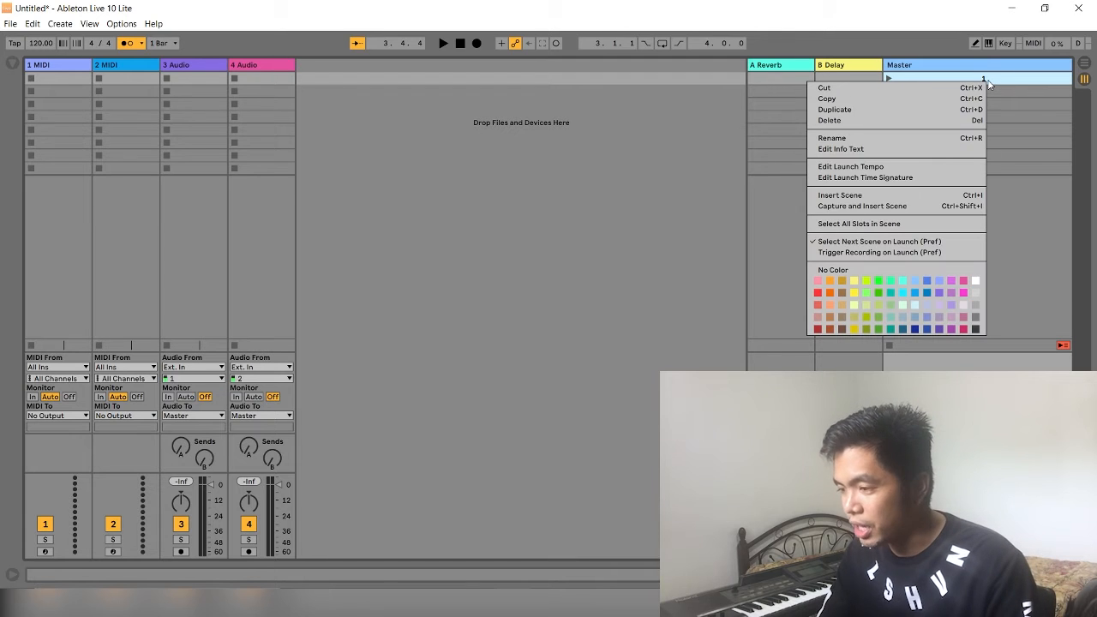
{"action": "mouse_move", "coordinate": [857, 138]}
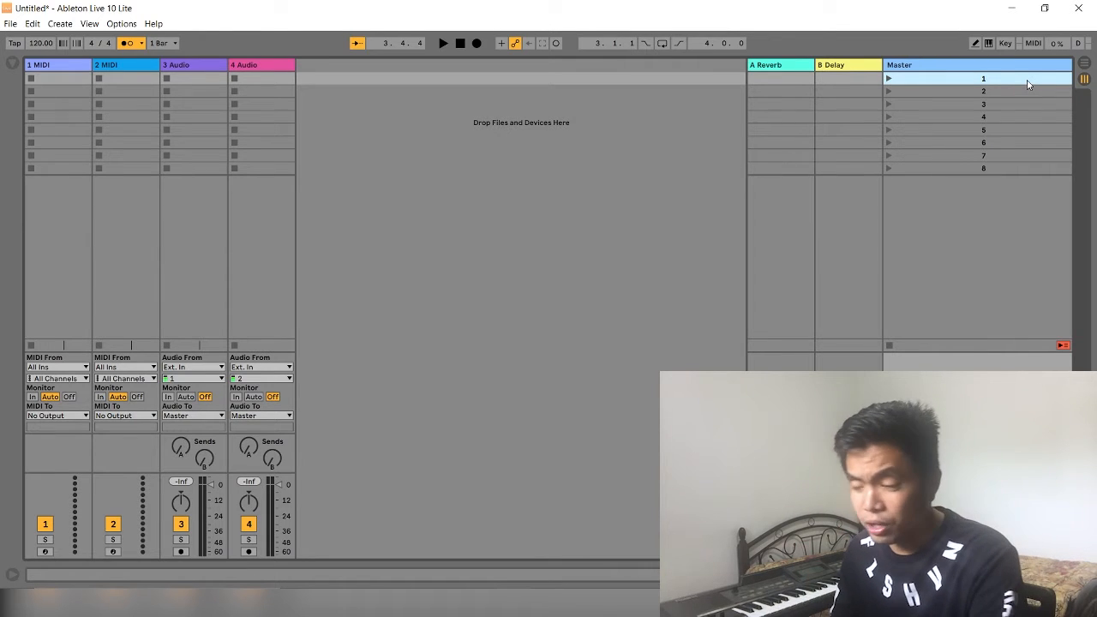
{"action": "type", "text": "GLORIOUS DAY"}
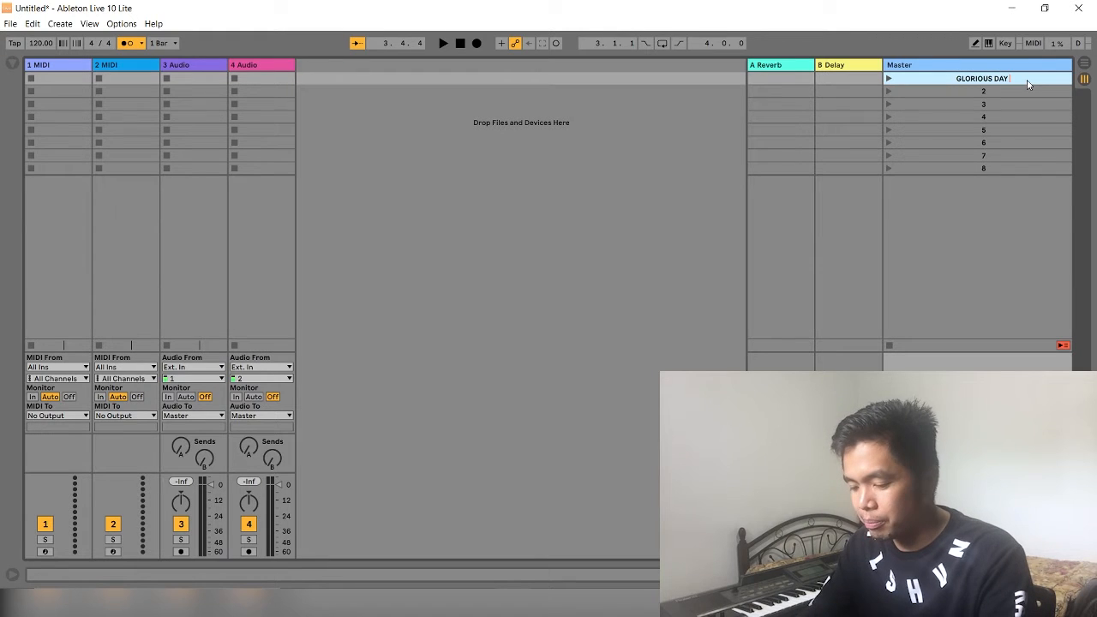
{"action": "type", "text": "by Passion D 110bpm"}
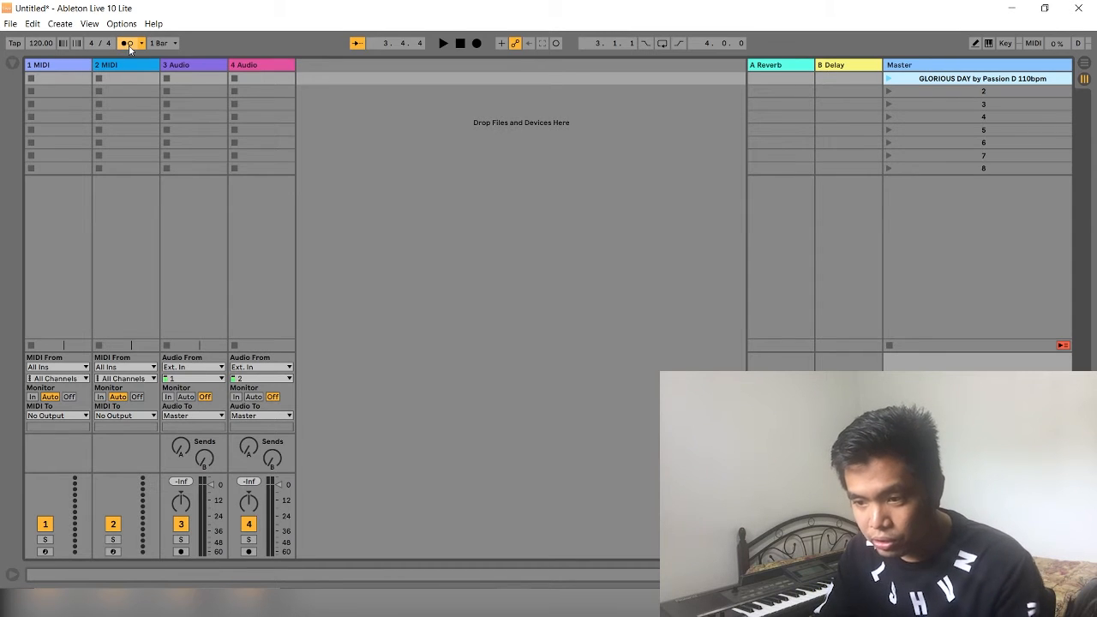
- Launch the GLORIOUS DAY scene so the project tempo becomes 110 BPM
{"action": "left_click", "coordinate": [126, 43]}
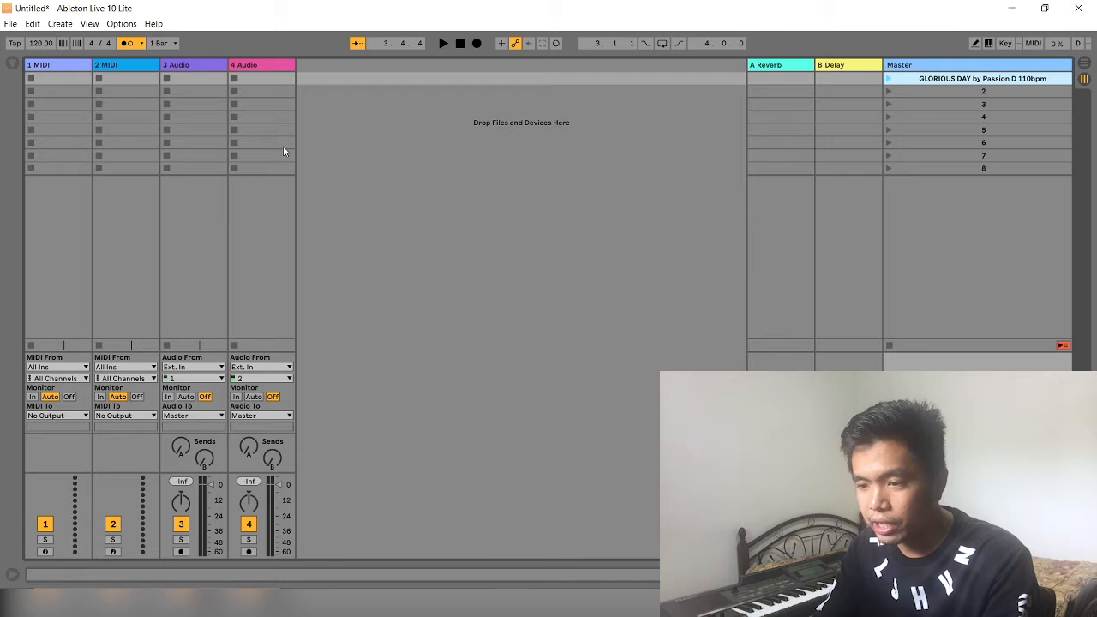
{"action": "left_click", "coordinate": [443, 43]}
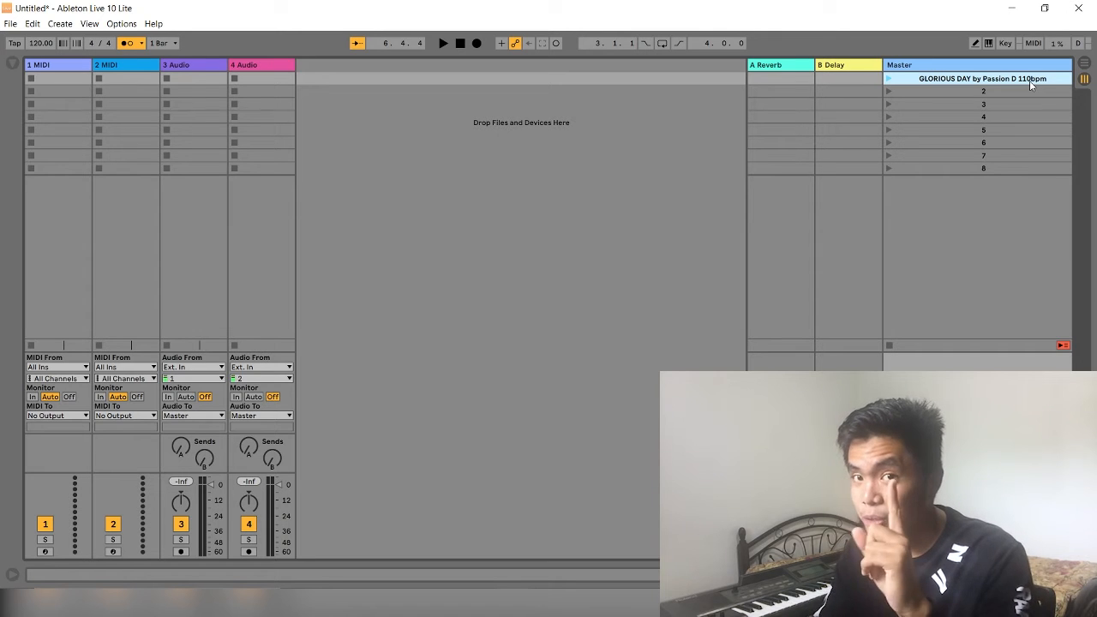
{"action": "left_click", "coordinate": [443, 43]}
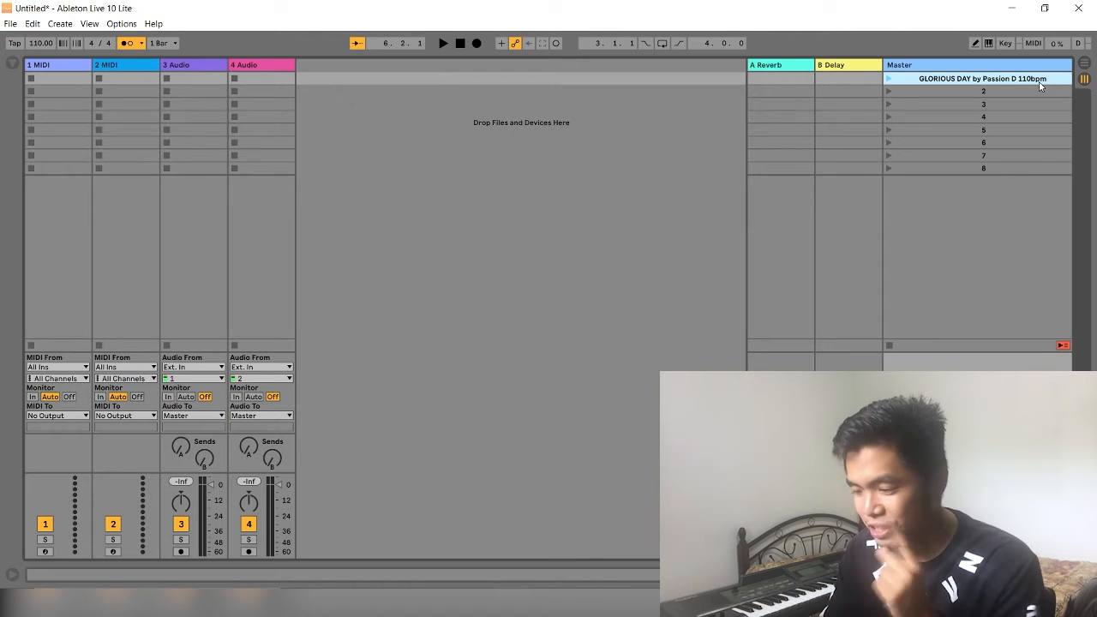
- Append the time signature to the GLORIOUS DAY scene name and launch it to set 8/8
{"action": "double_click", "coordinate": [982, 78]}
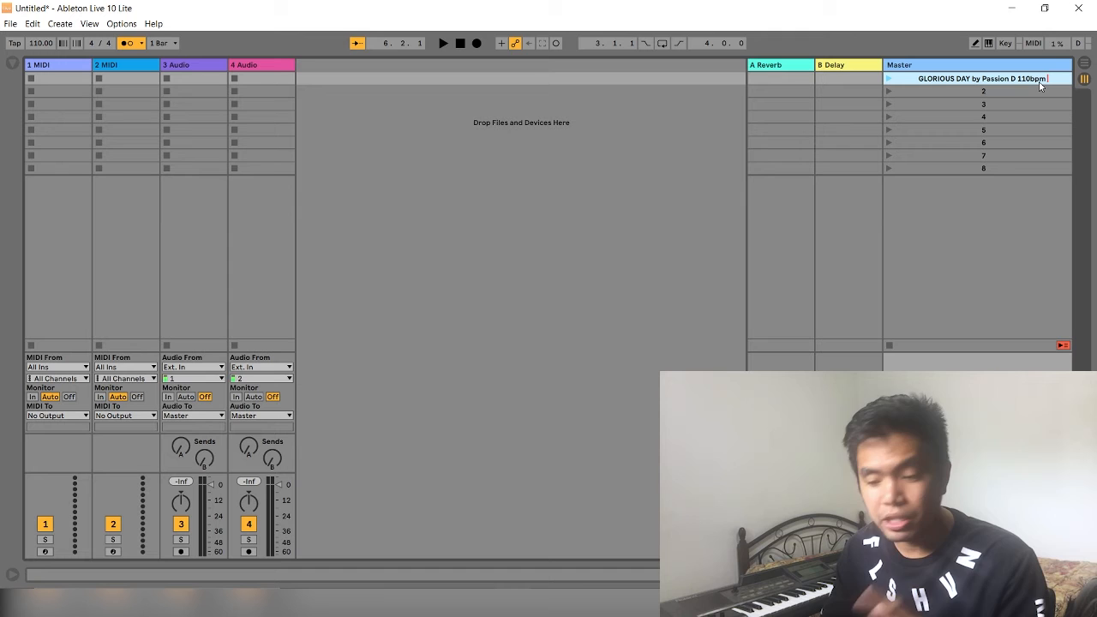
{"action": "type", "text": "4/4"}
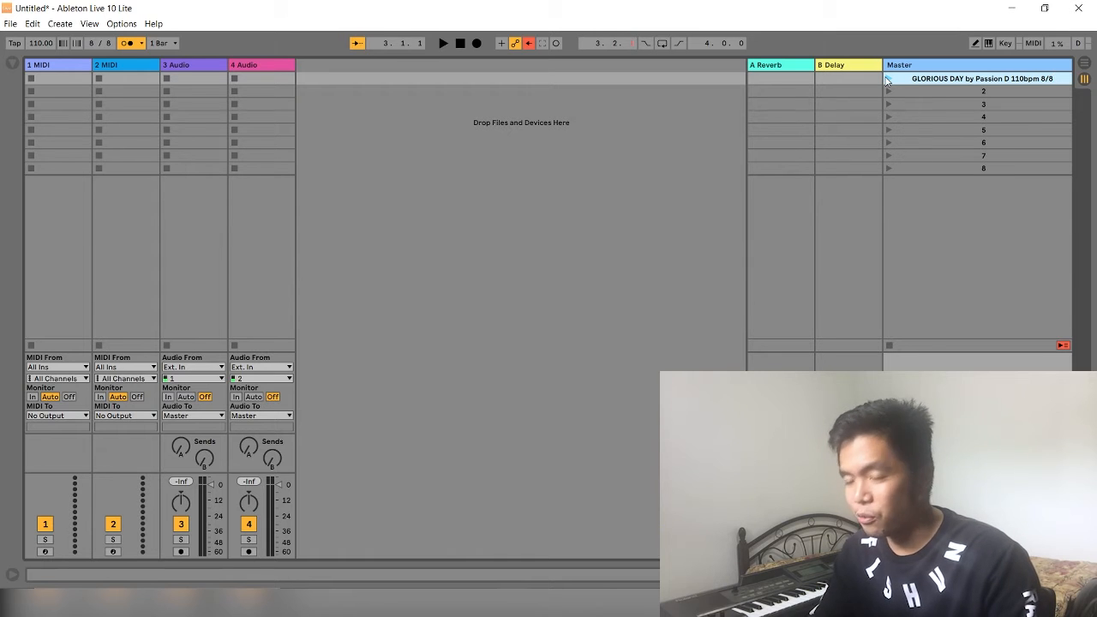
{"action": "left_click", "coordinate": [443, 43]}
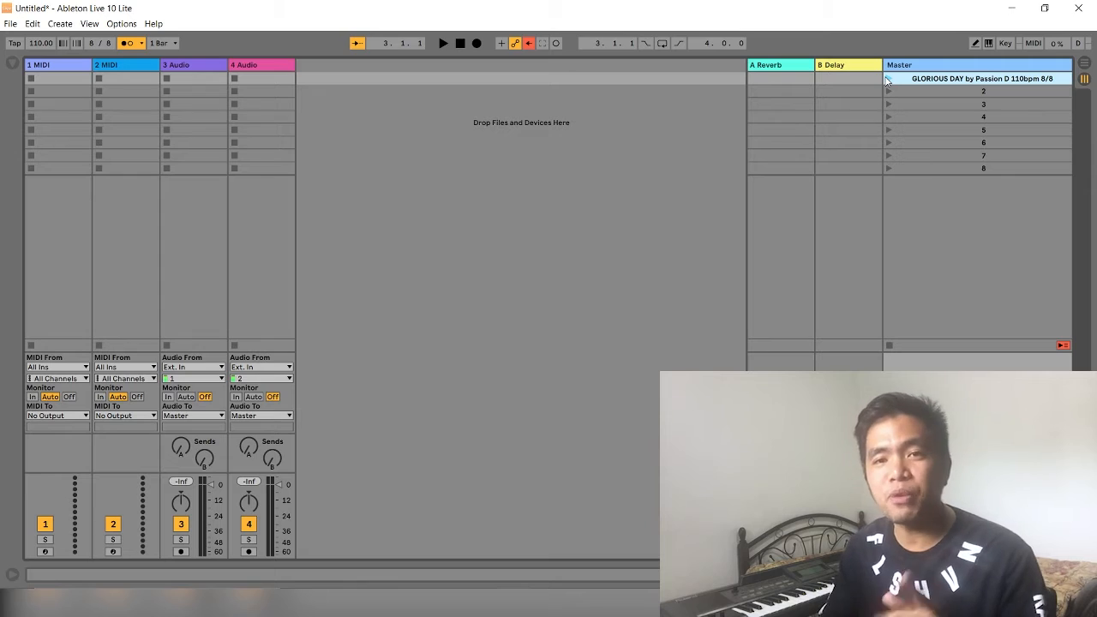
{"action": "left_click", "coordinate": [977, 92]}
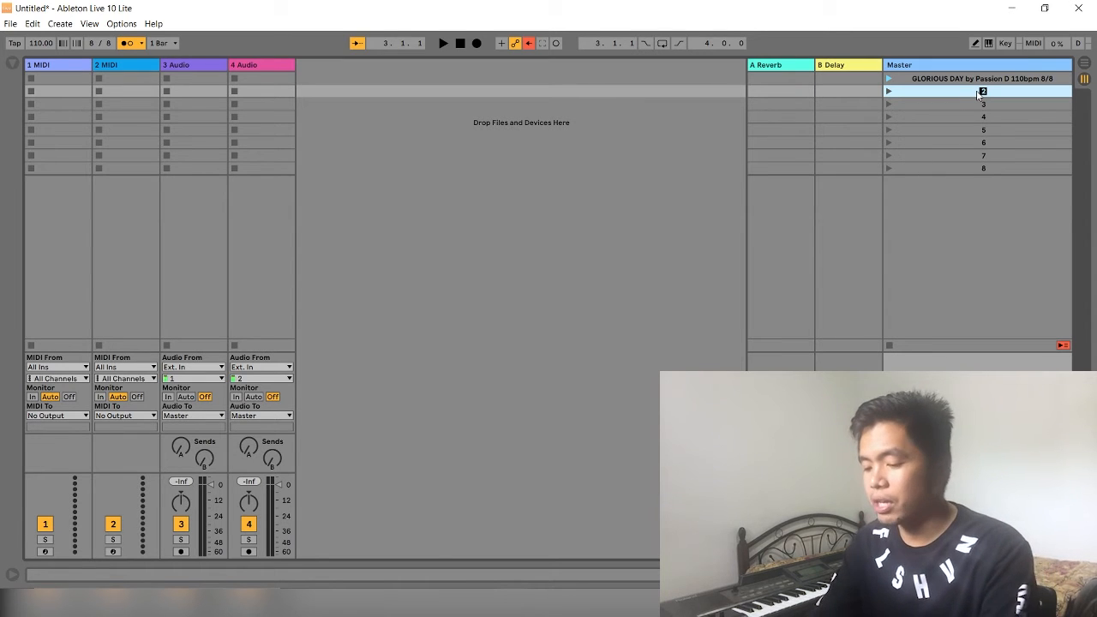
- Look up the song's key and tempo, then rename scene 2 'WHO YOU SAY I AM by Hillsong Gb 86bpm 6/8'
{"action": "type", "text": "WHO YOU"}
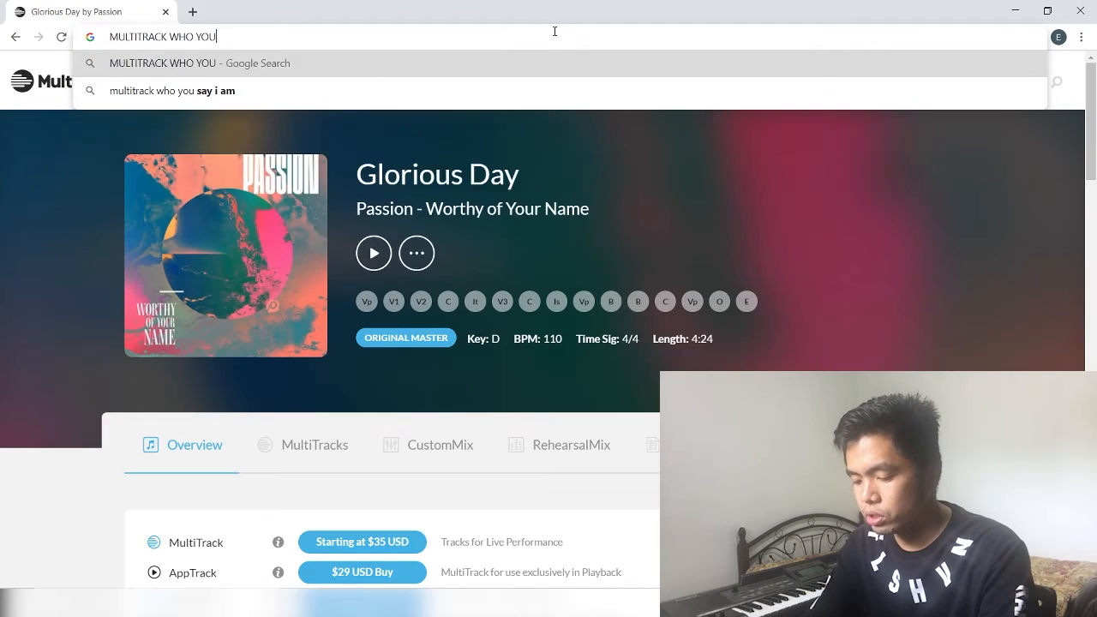
{"action": "left_click", "coordinate": [172, 90]}
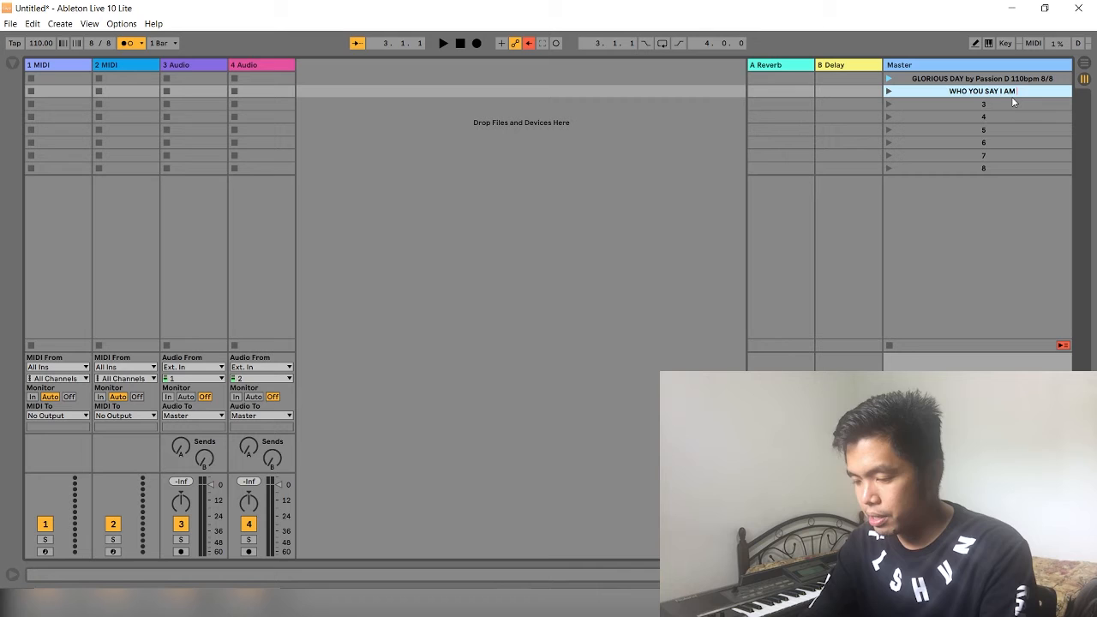
{"action": "type", "text": "by Hillsong Gb 86bpm 6/8"}
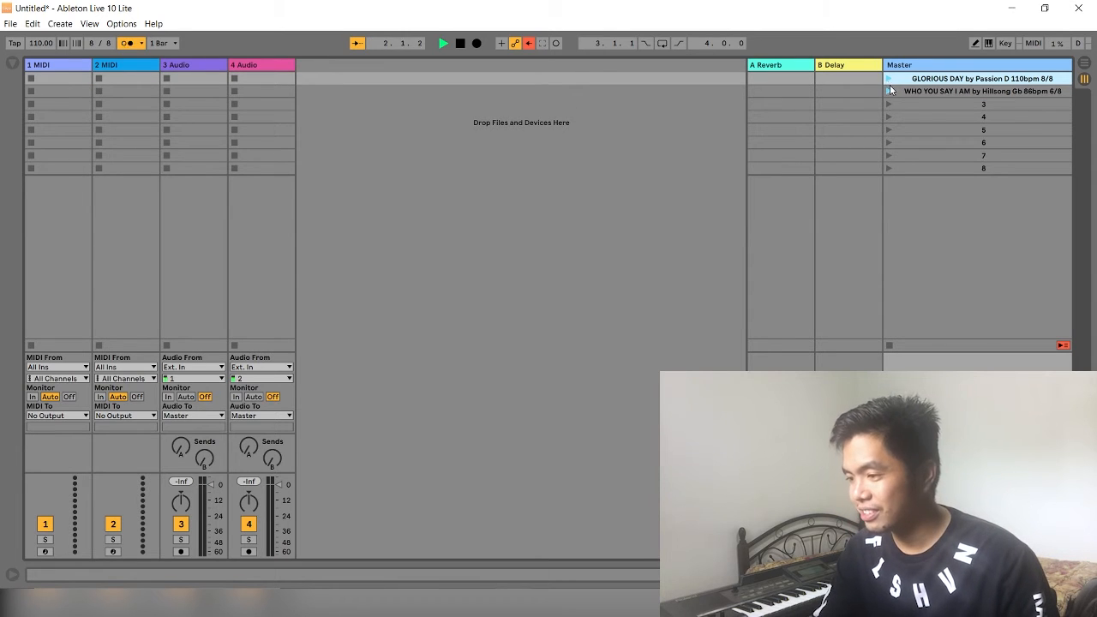
{"action": "left_click", "coordinate": [983, 91]}
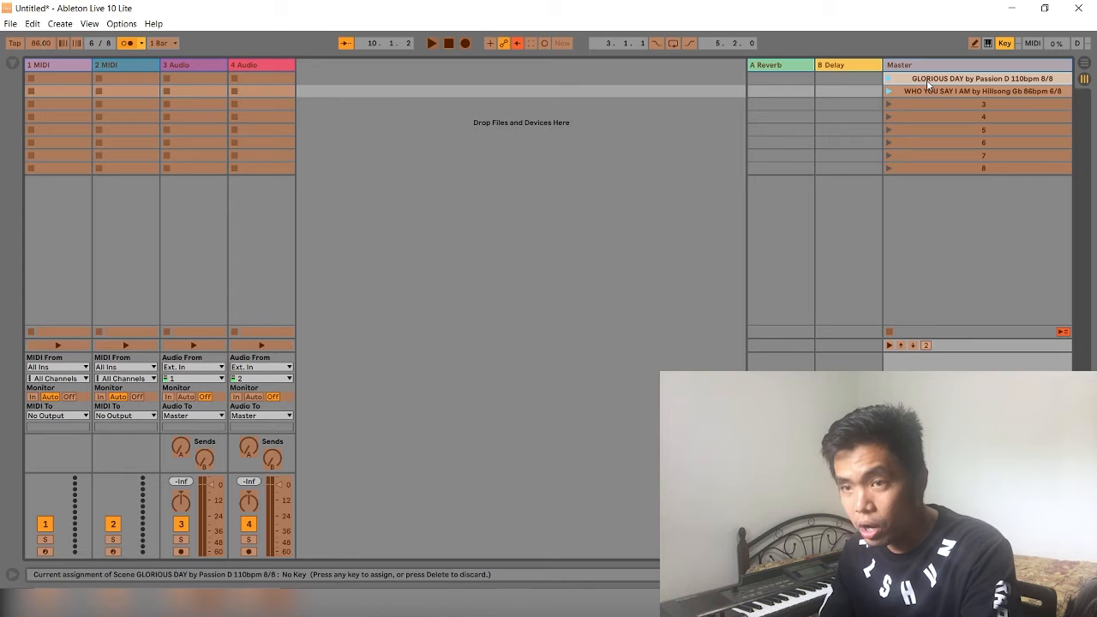
- Map computer key 1 to GLORIOUS DAY and key 2 to WHO YOU SAY I AM
{"action": "key", "text": "1"}
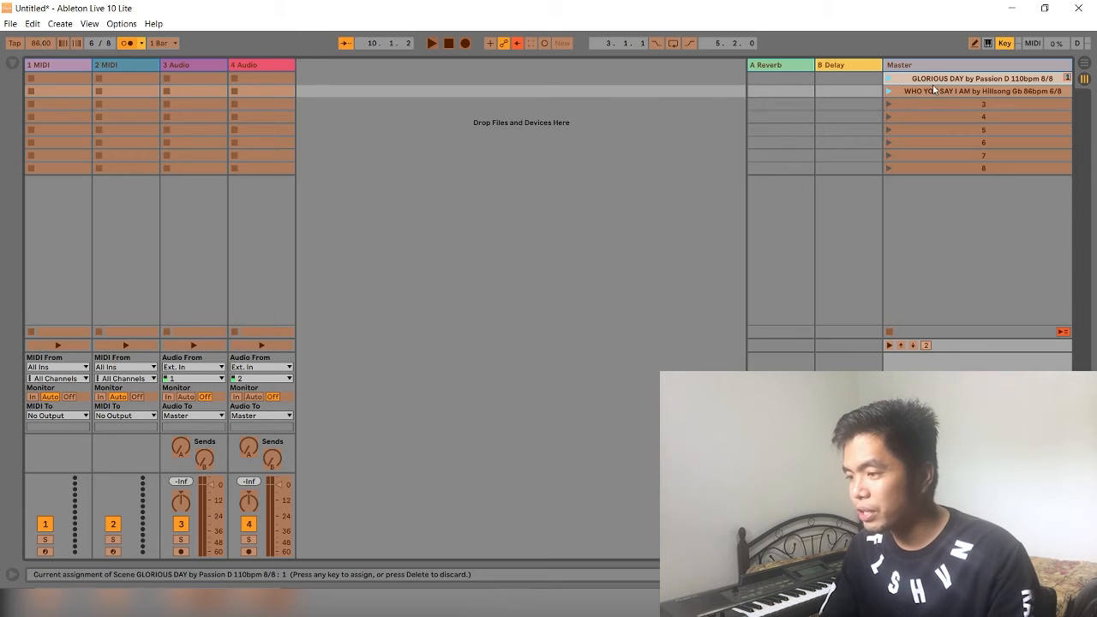
{"action": "left_click", "coordinate": [976, 91]}
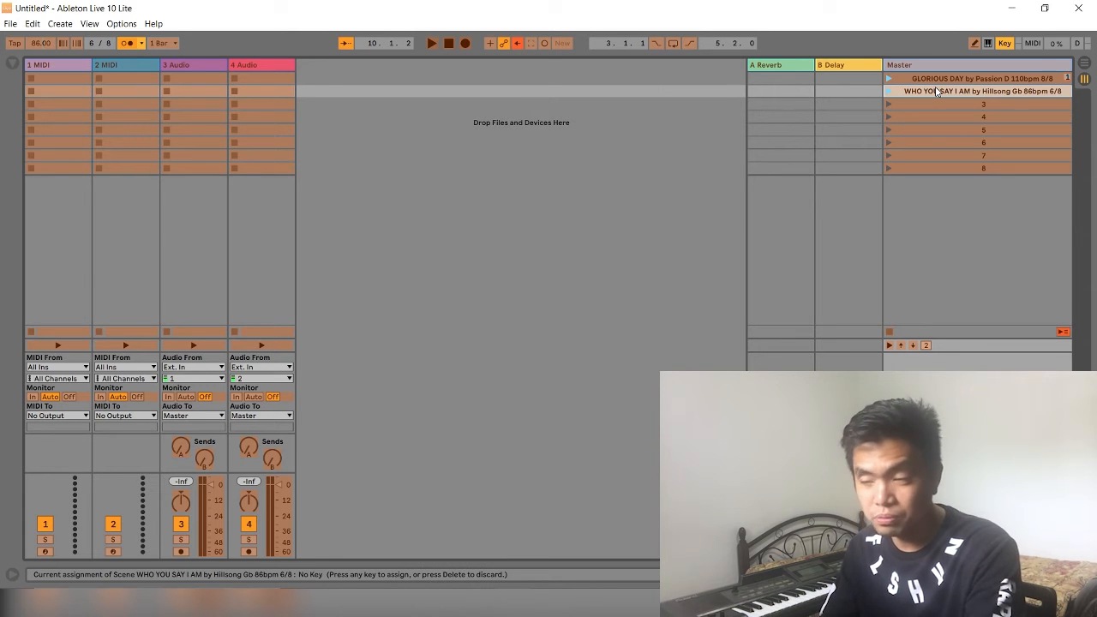
{"action": "key", "text": "2"}
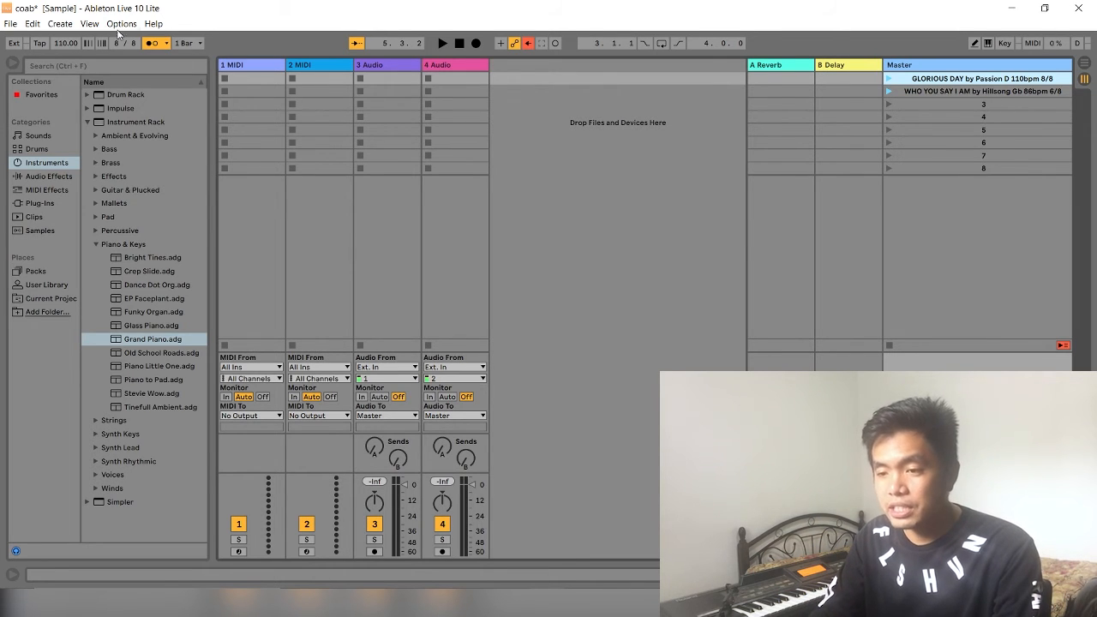
- Turn on Remote for the UM-ONE MIDI input in Preferences, then close them
{"action": "left_click", "coordinate": [121, 23]}
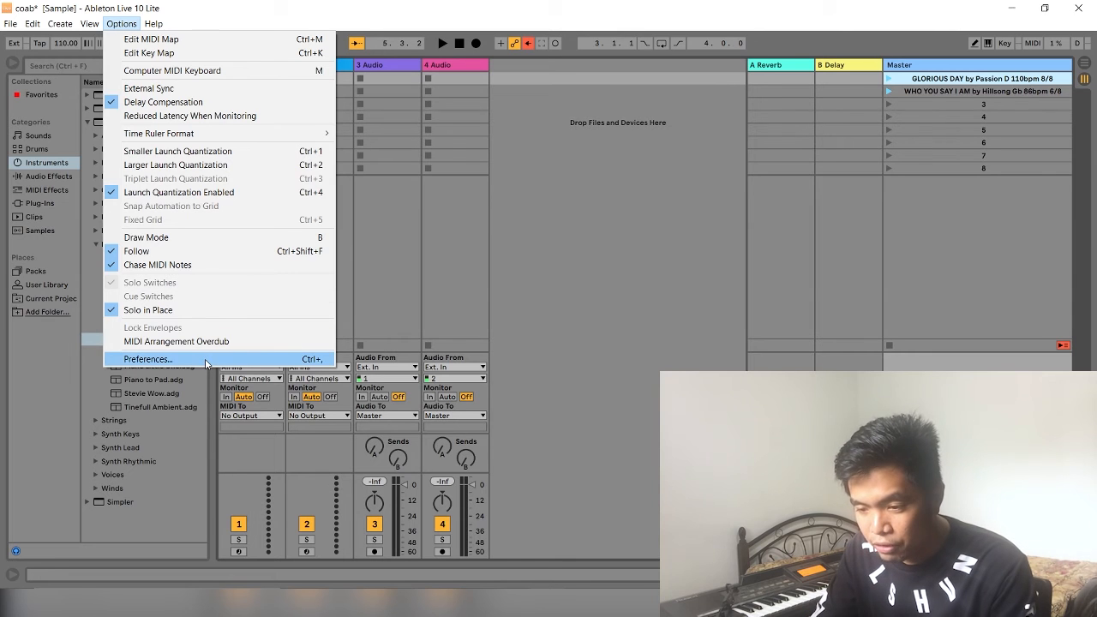
{"action": "left_click", "coordinate": [148, 358]}
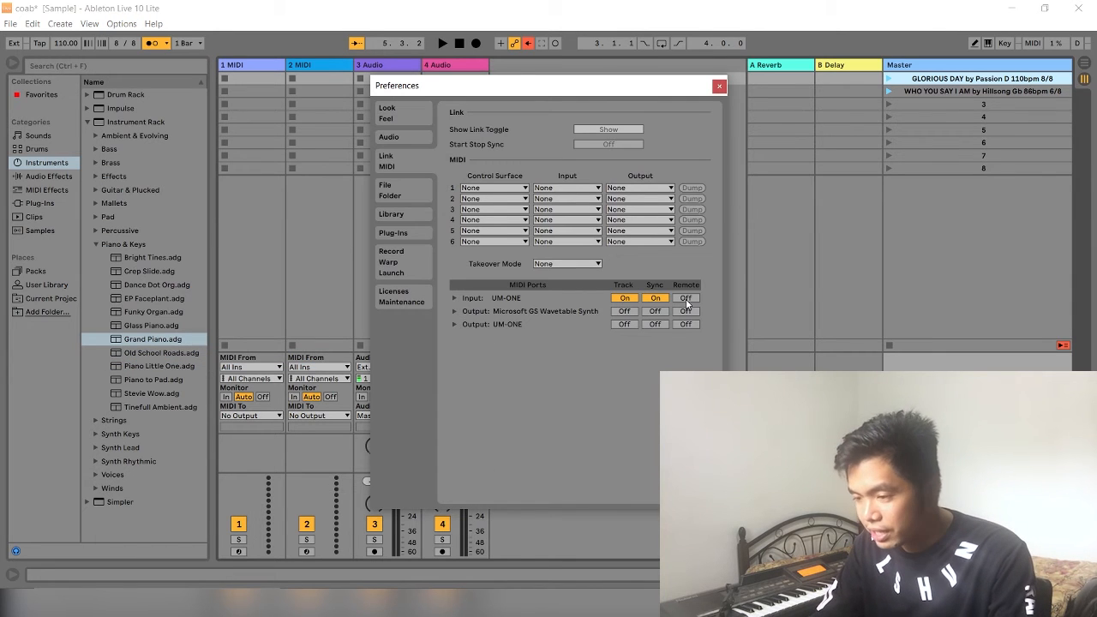
{"action": "left_click", "coordinate": [685, 297]}
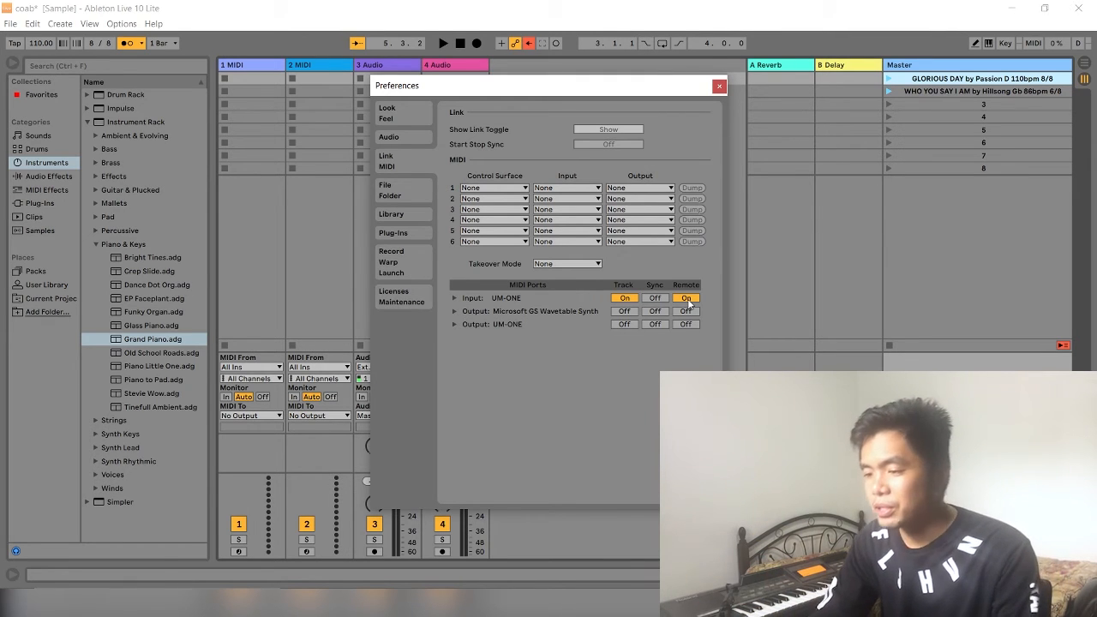
{"action": "left_click", "coordinate": [718, 86]}
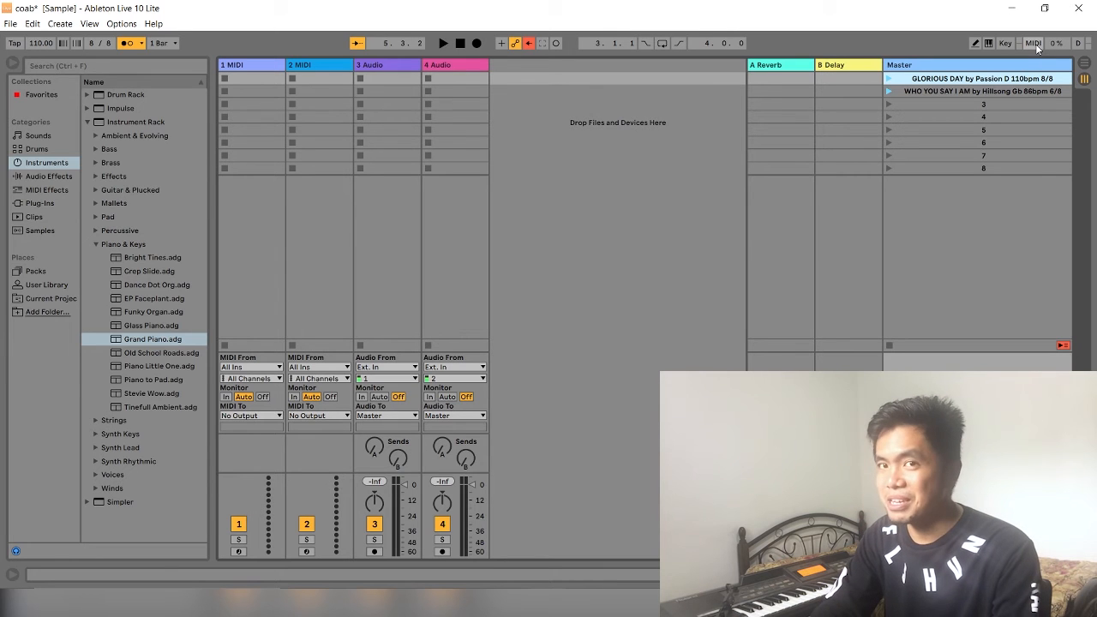
- Toggle MIDI Map mode and launch the GLORIOUS DAY scene to start playback
{"action": "left_click", "coordinate": [1031, 43]}
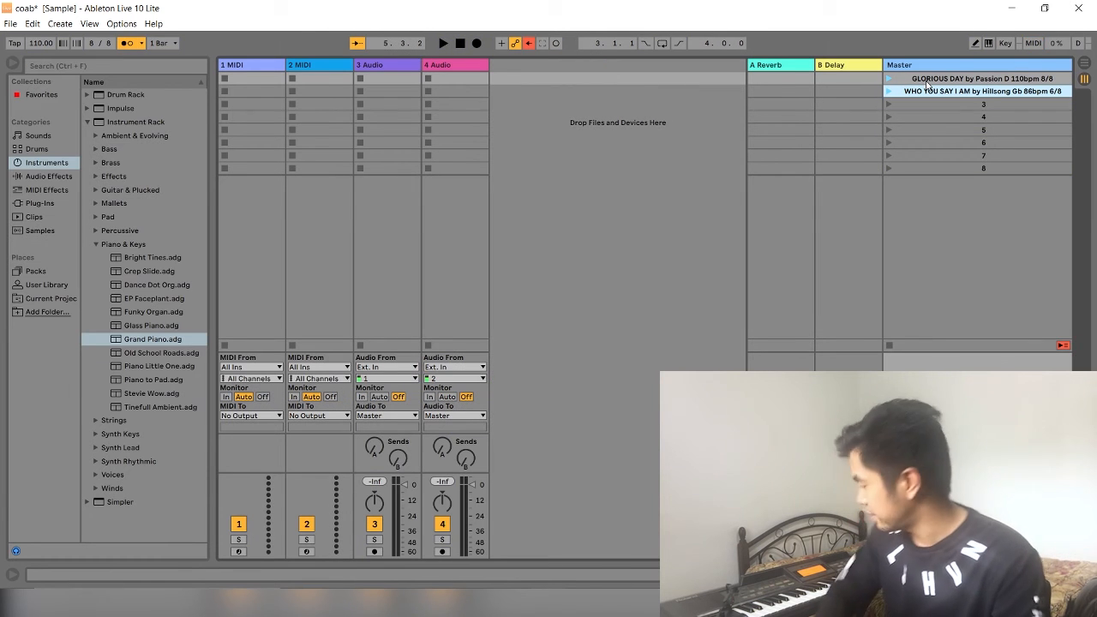
{"action": "left_click", "coordinate": [443, 43]}
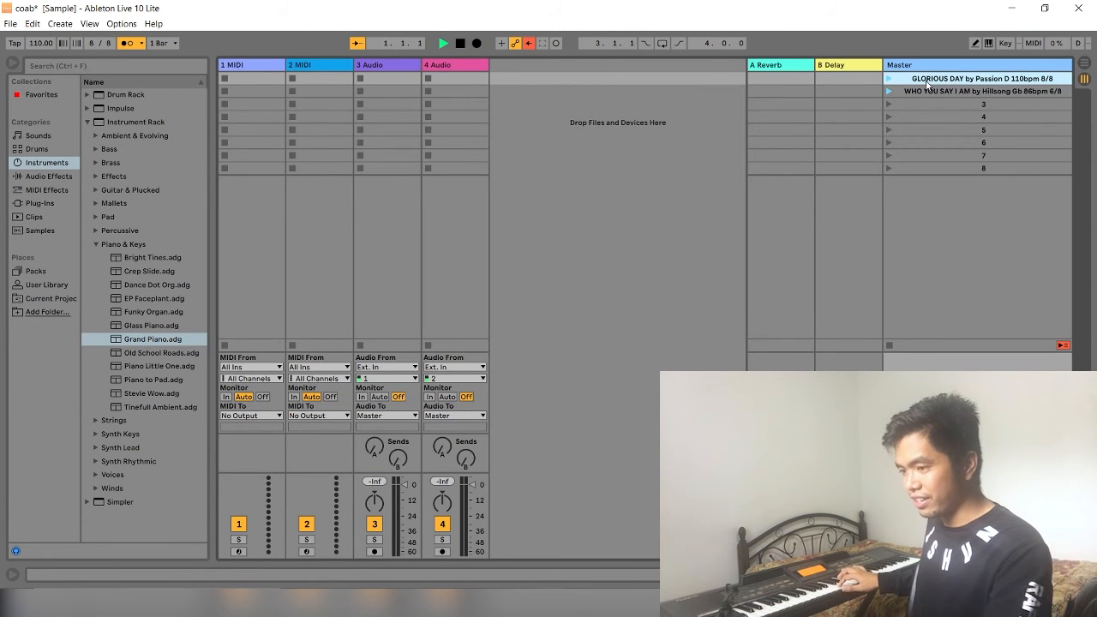